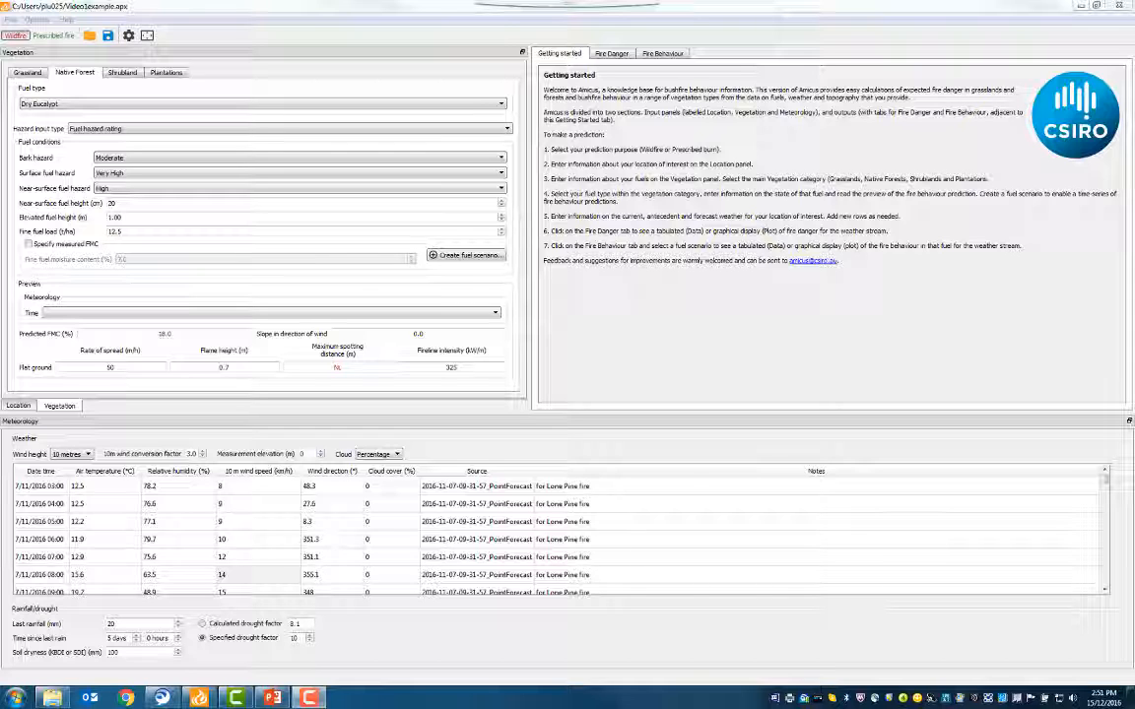
# Step: View the Fire Danger ratings, the Fire Behaviour predictions, then the Vegetation inputs for dry eucalypt
pyautogui.click(613, 53)
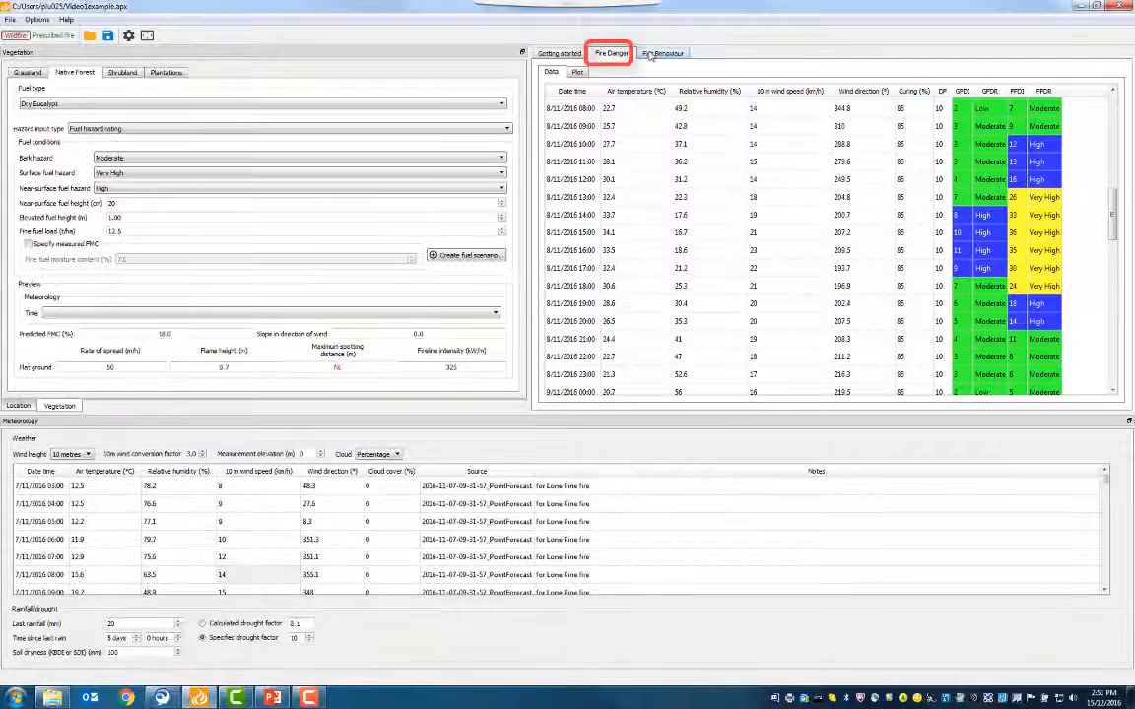
pyautogui.click(666, 54)
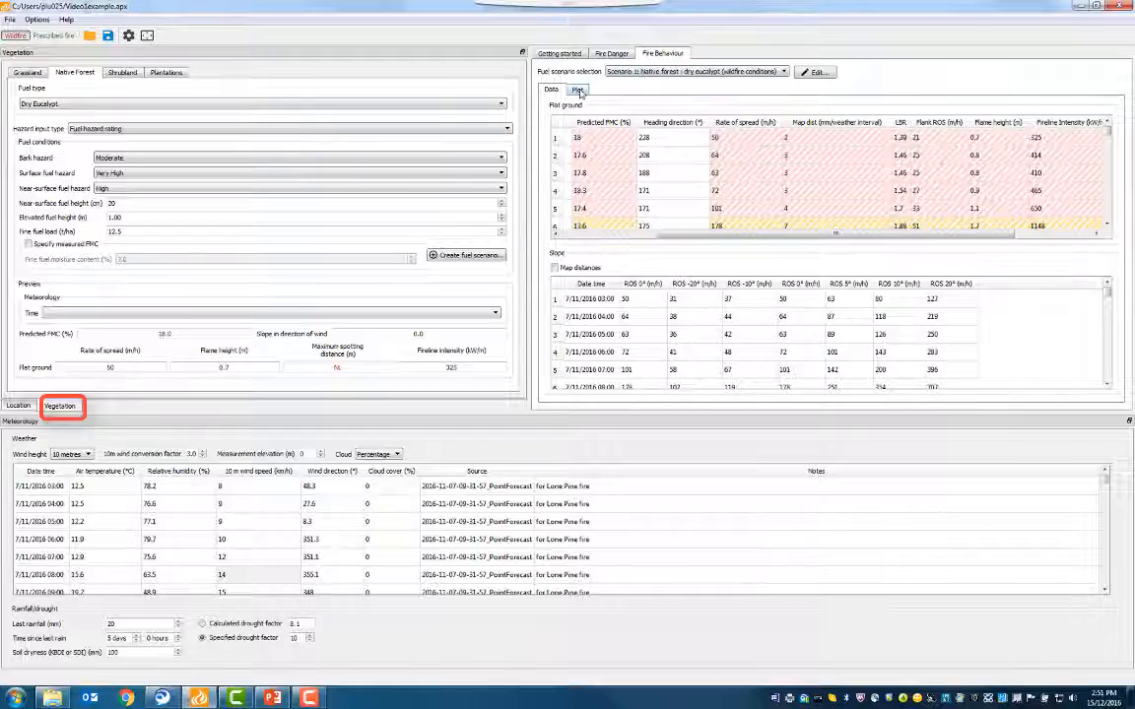
pyautogui.click(579, 93)
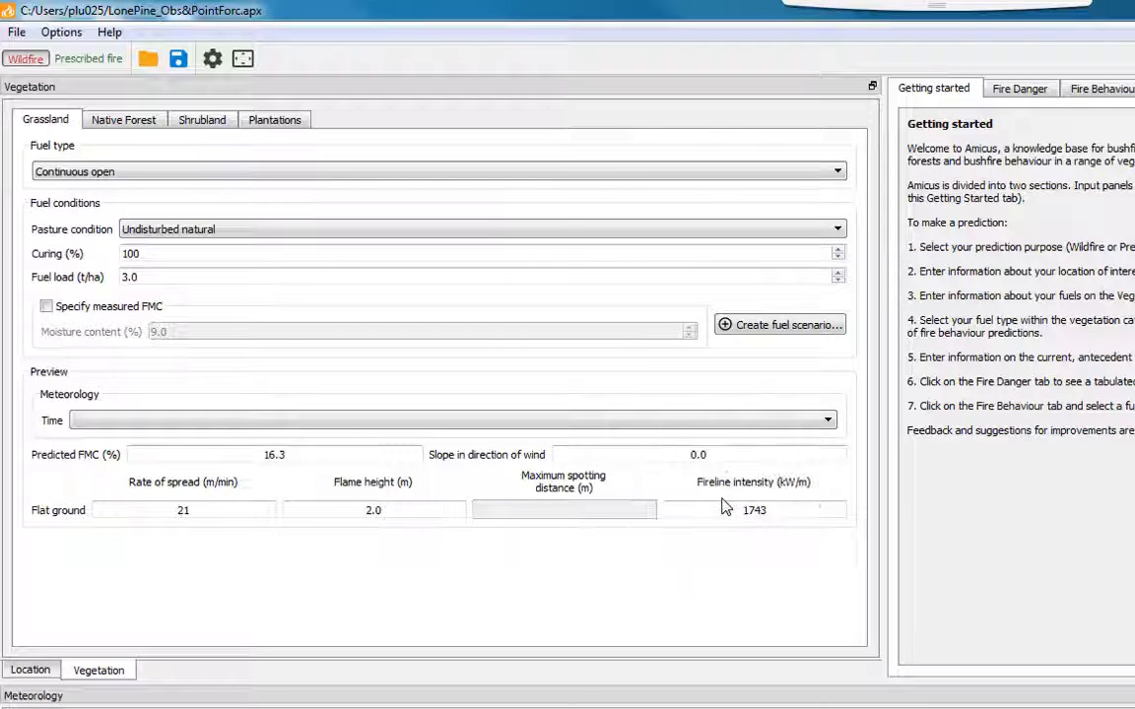
pyautogui.moveTo(201, 195)
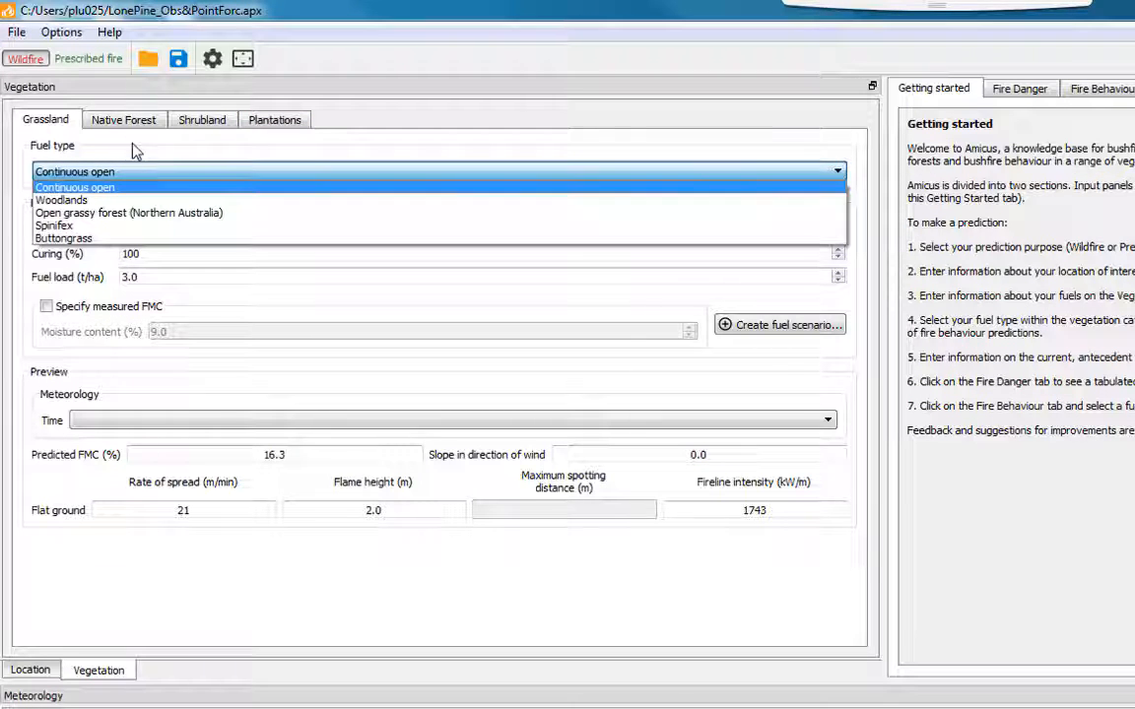
# Step: Review the Native Forest and Shrubland fuel types: temperate shrubland, semi-arid heath, mallee-heath
pyautogui.click(122, 120)
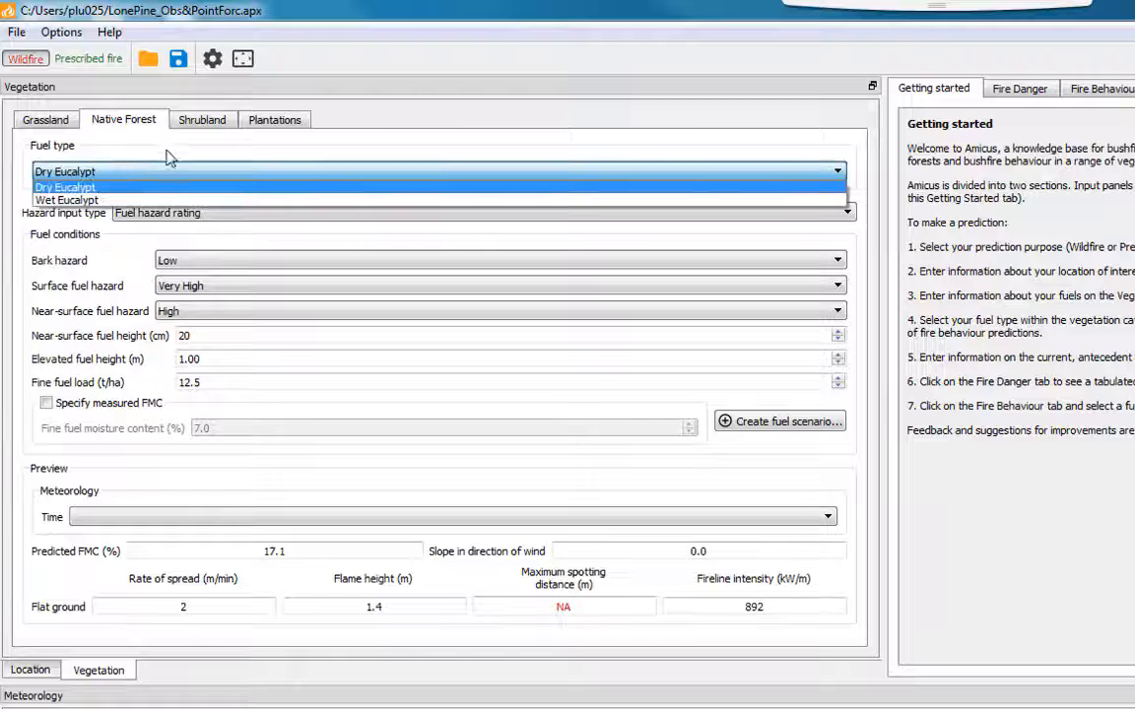
pyautogui.click(201, 120)
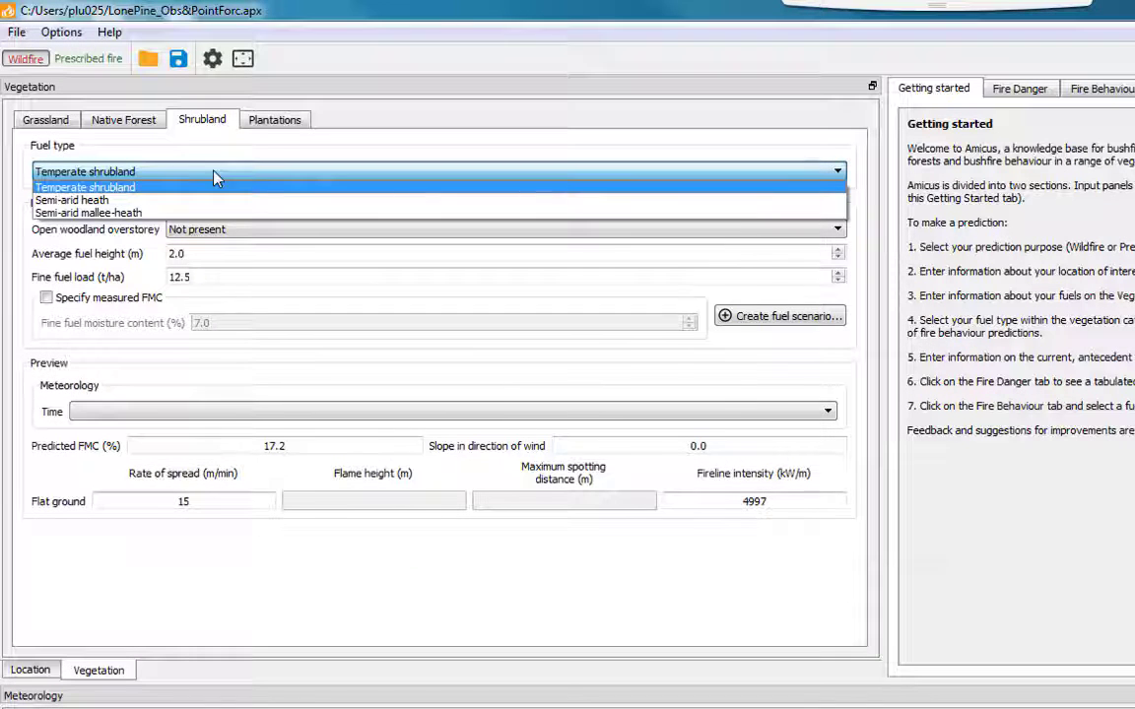
pyautogui.click(274, 121)
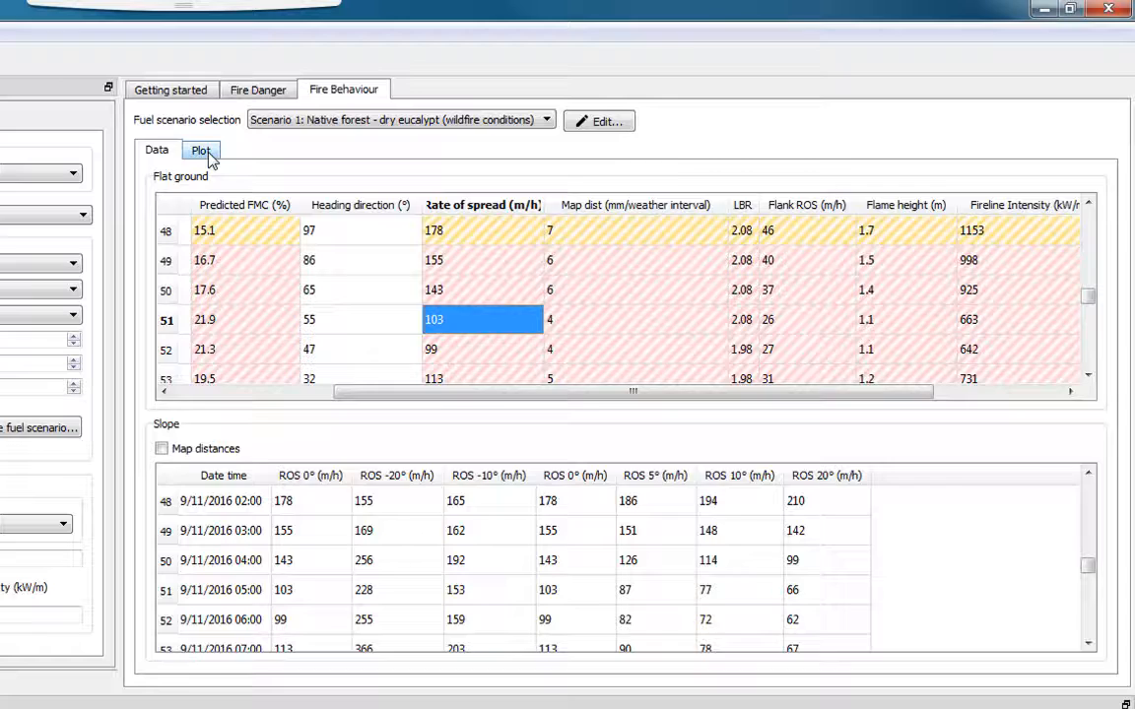
pyautogui.click(201, 150)
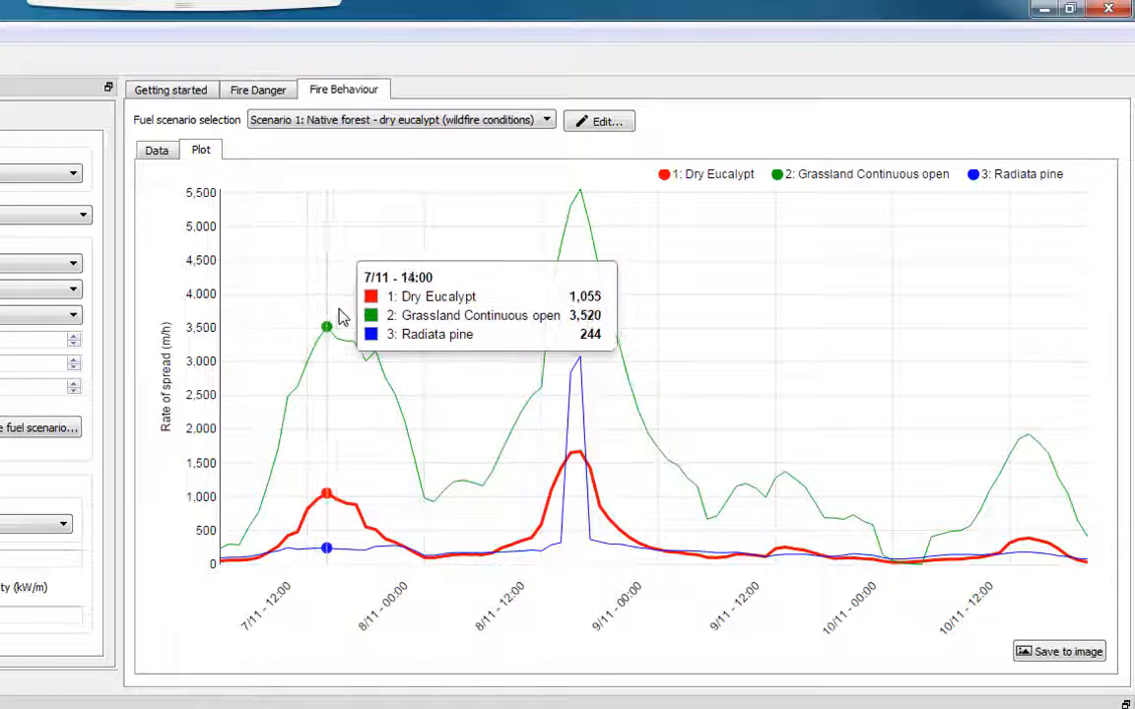
pyautogui.moveTo(394, 323)
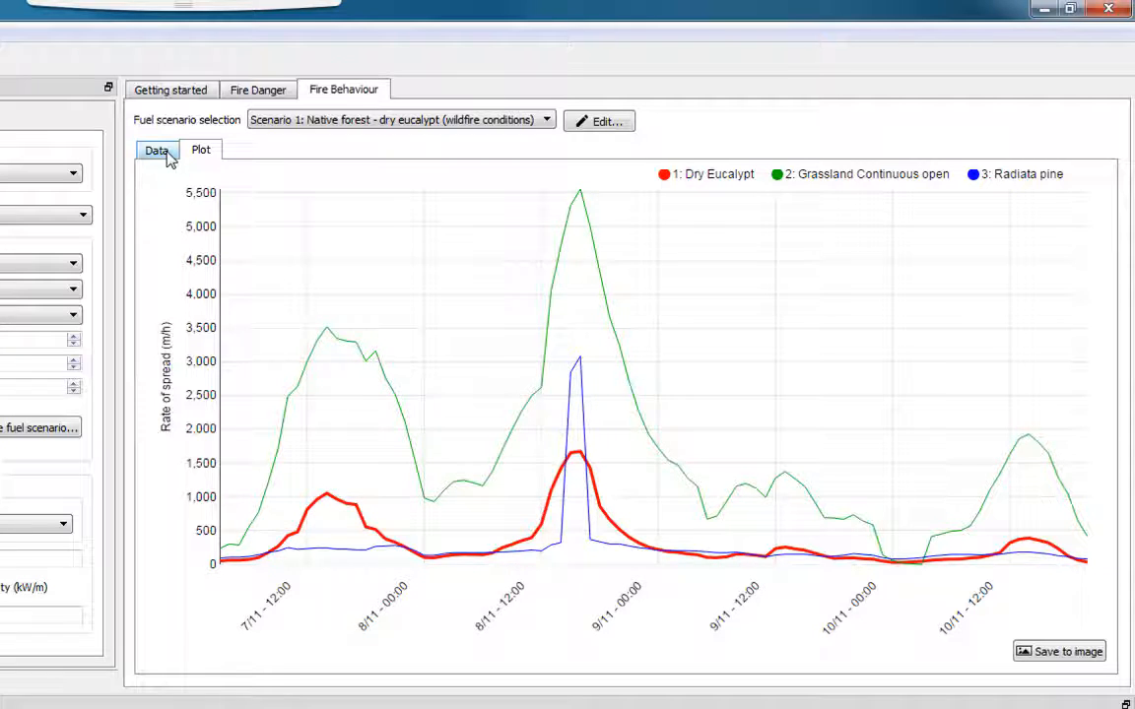
pyautogui.click(156, 150)
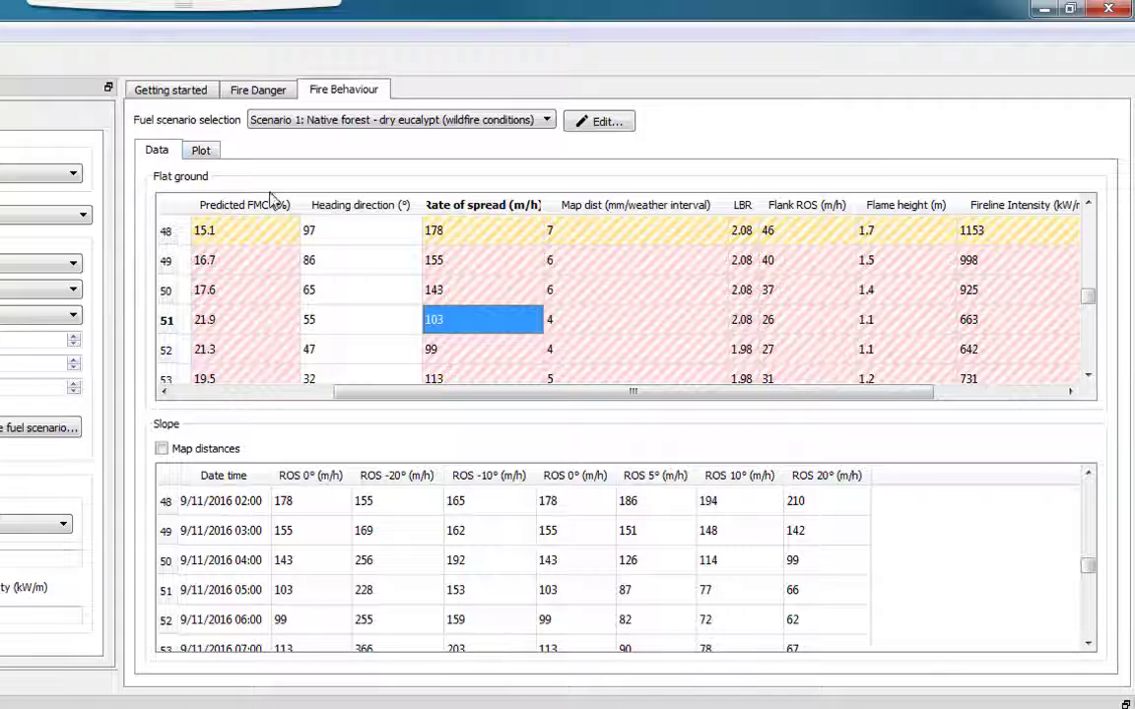
pyautogui.moveTo(453, 235)
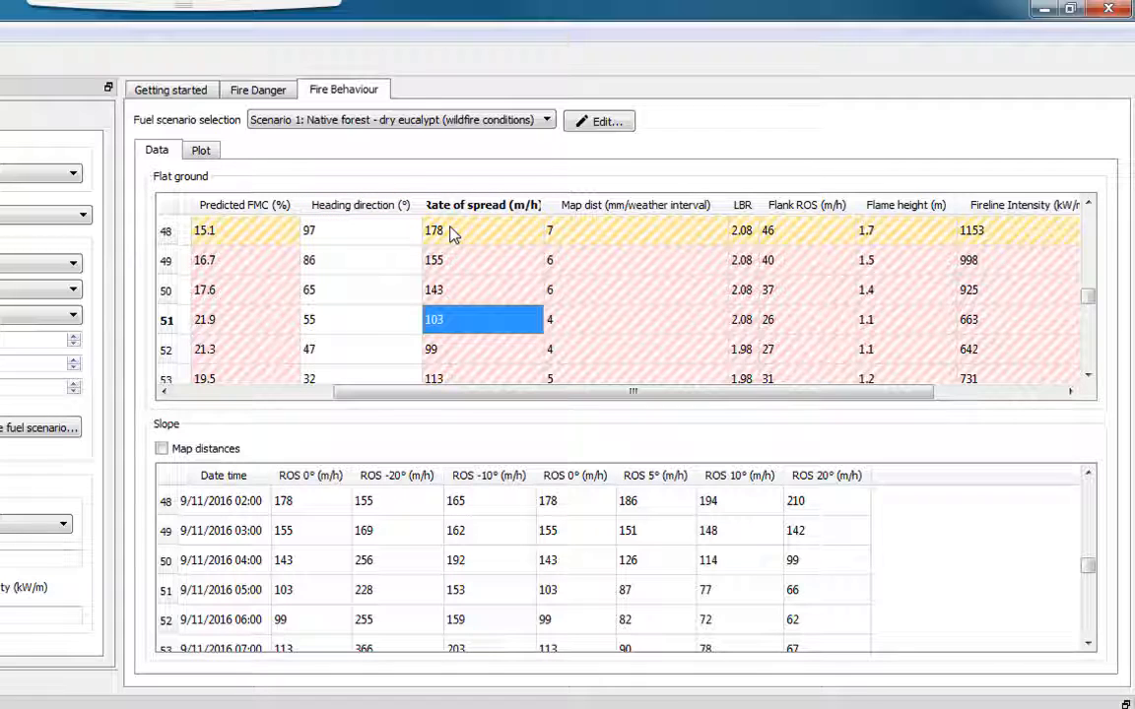
pyautogui.moveTo(473, 236)
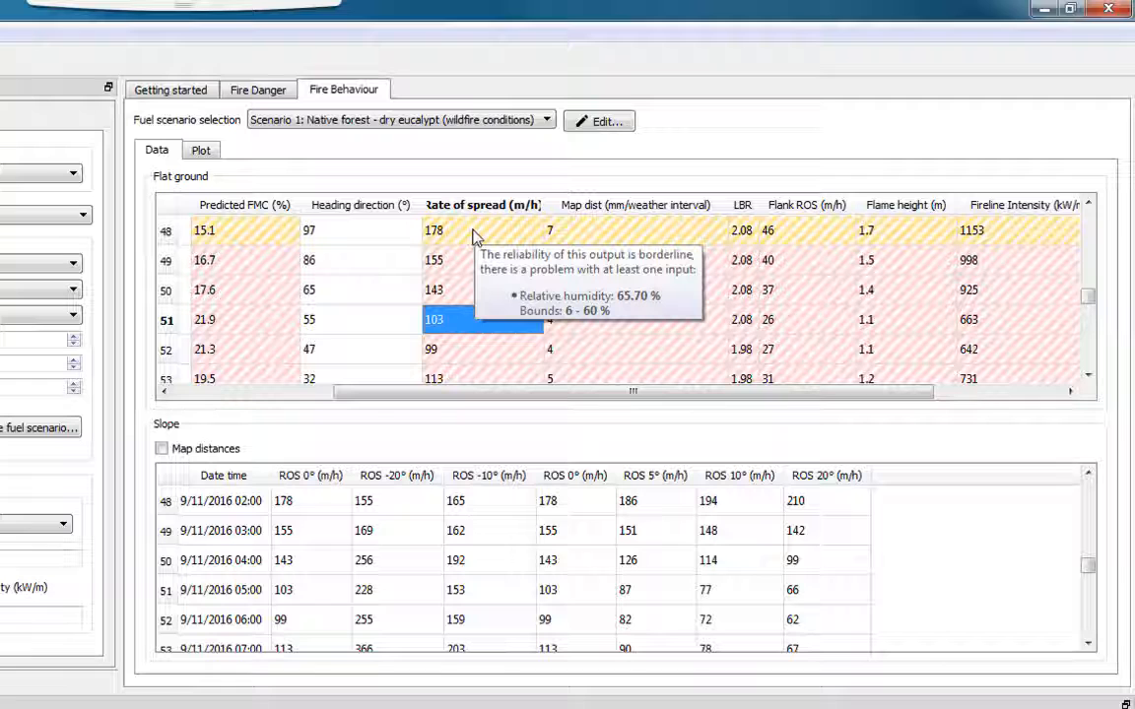
pyautogui.moveTo(469, 264)
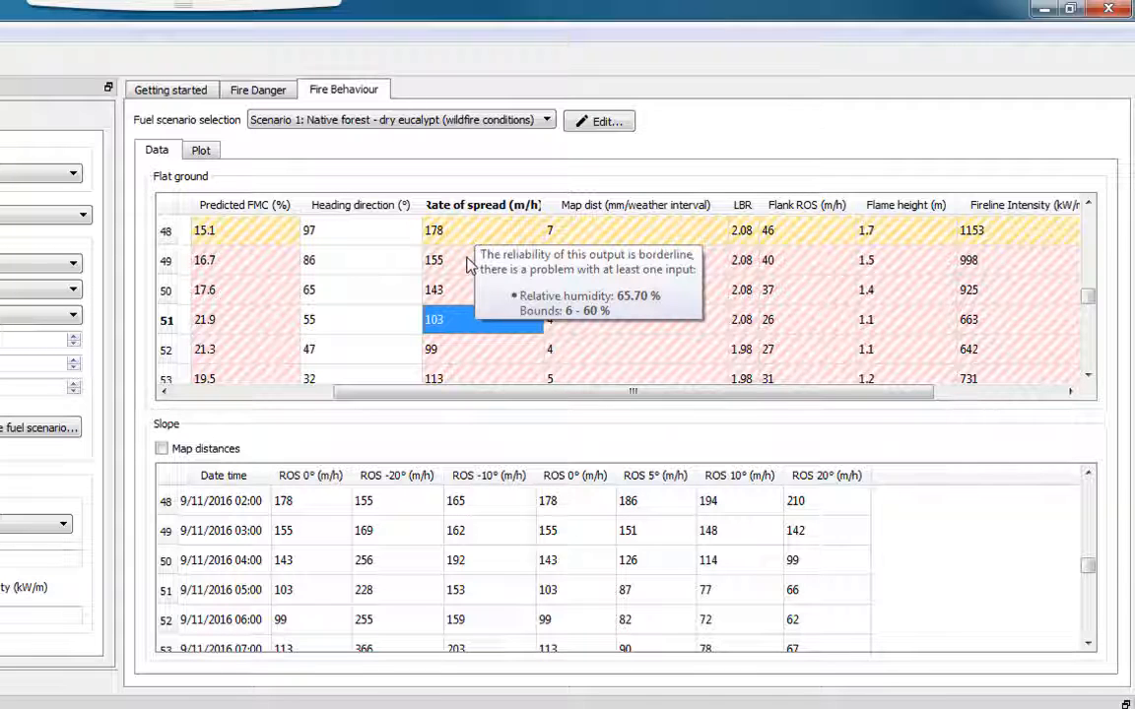
pyautogui.moveTo(467, 264)
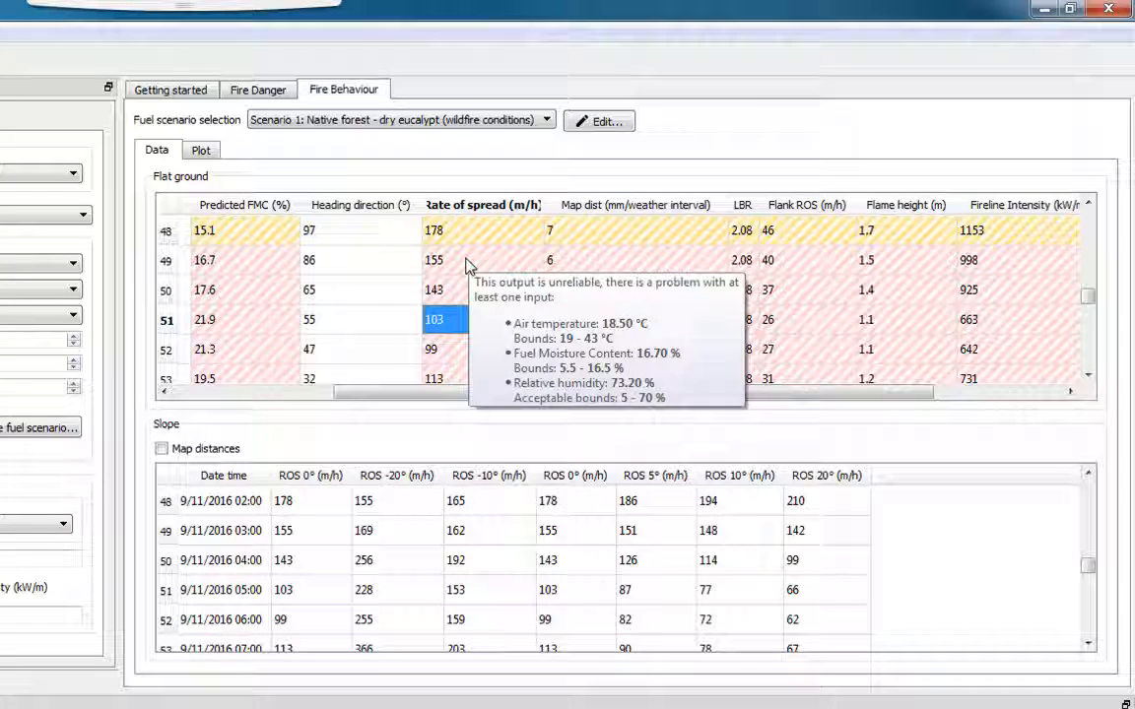
pyautogui.moveTo(1024, 380)
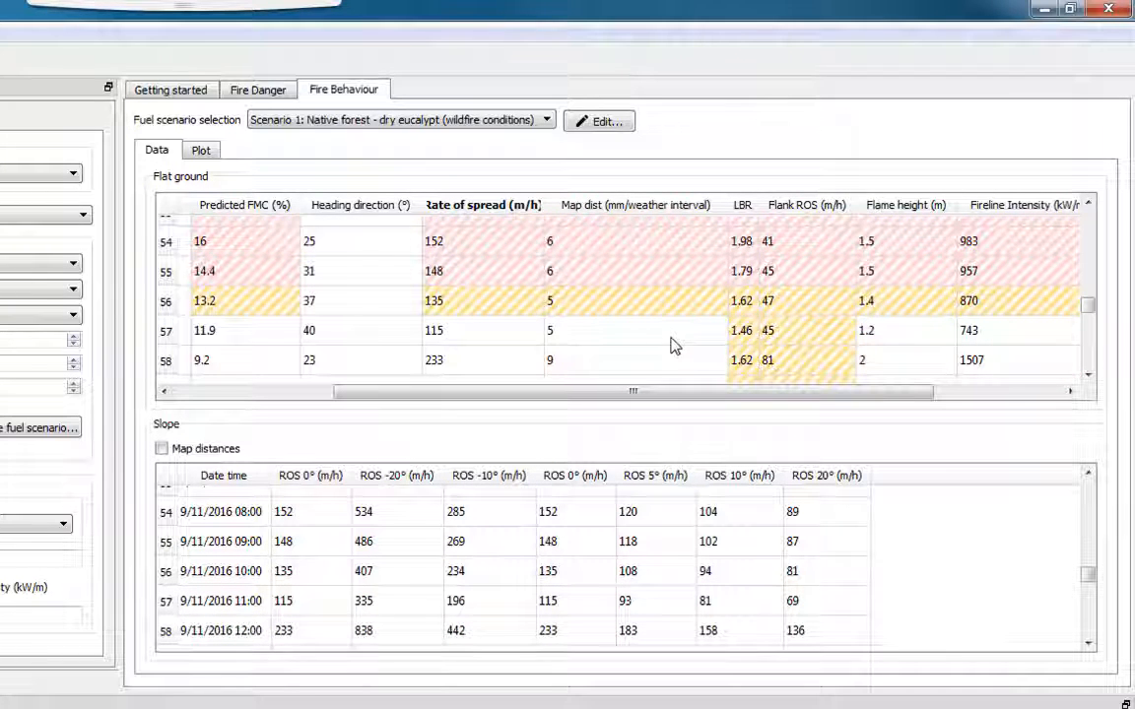
# Step: Bring up the Flat ground results table's Copy full table and Export to CSV options
pyautogui.rightClick(550, 331)
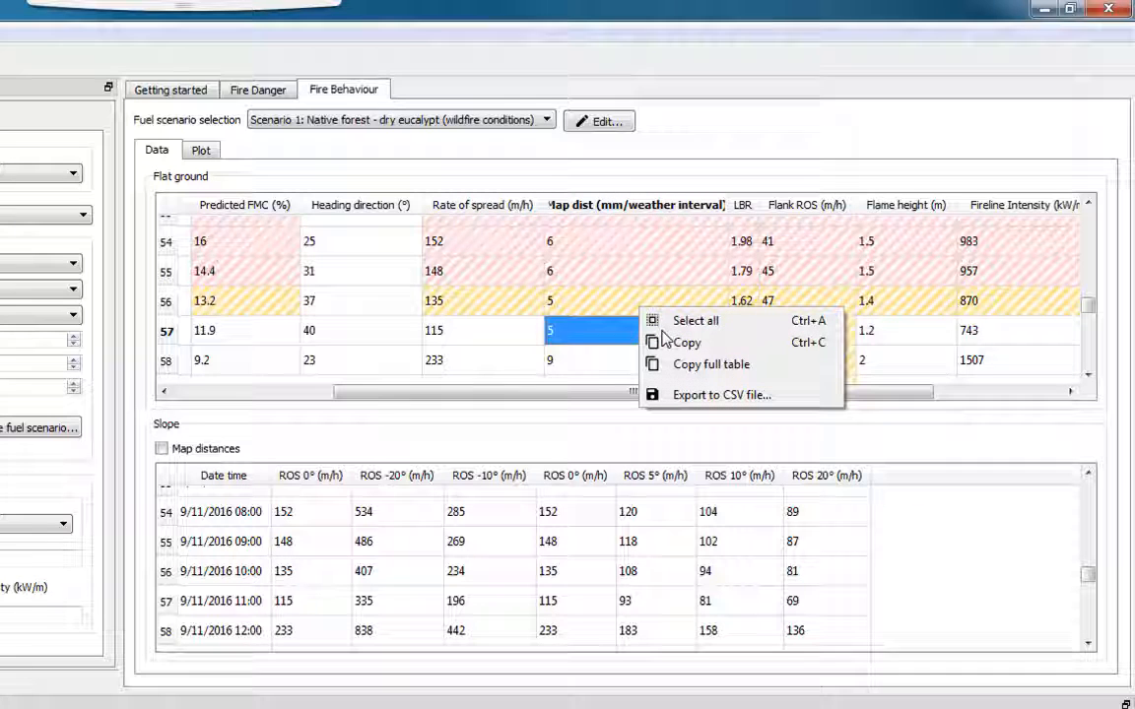
pyautogui.moveTo(699, 364)
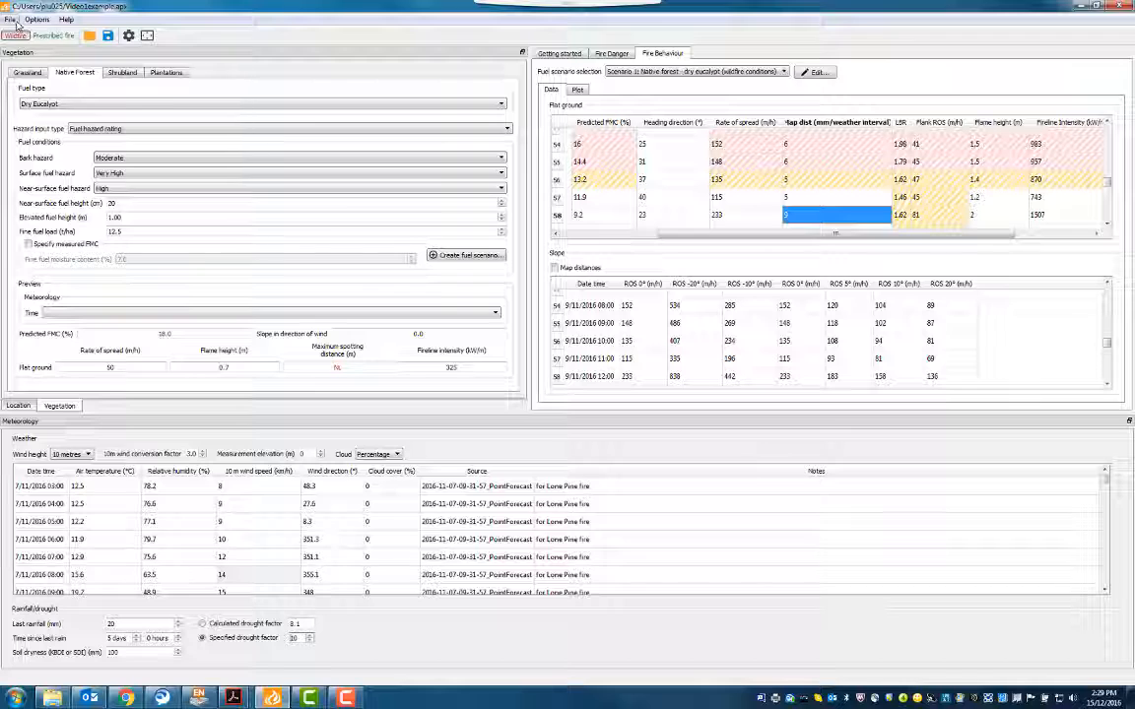
pyautogui.click(9, 15)
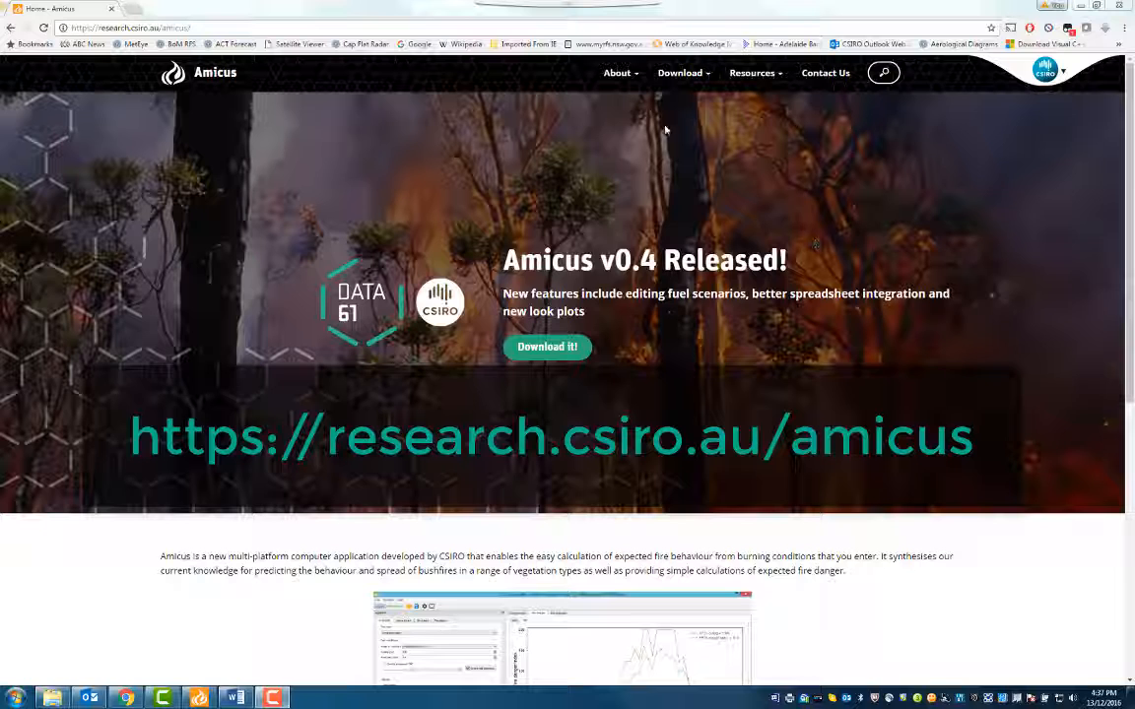
# Step: Browse the Amicus site's Download menu and go to the Contact Us page
pyautogui.click(680, 71)
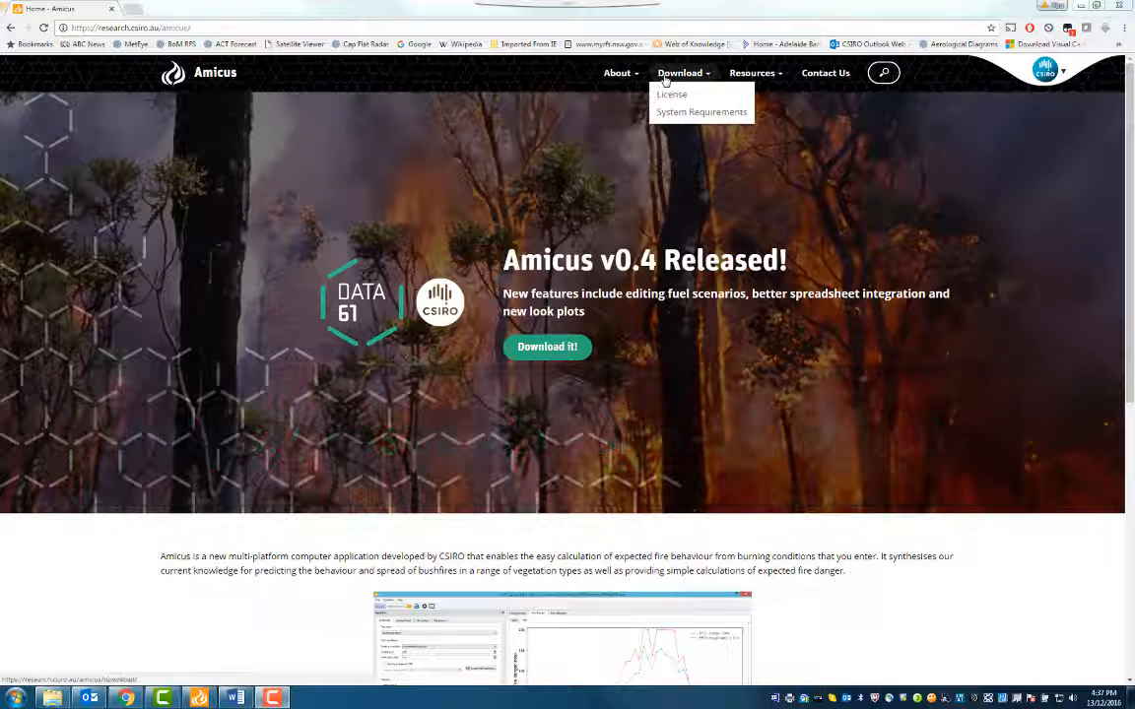
pyautogui.click(755, 71)
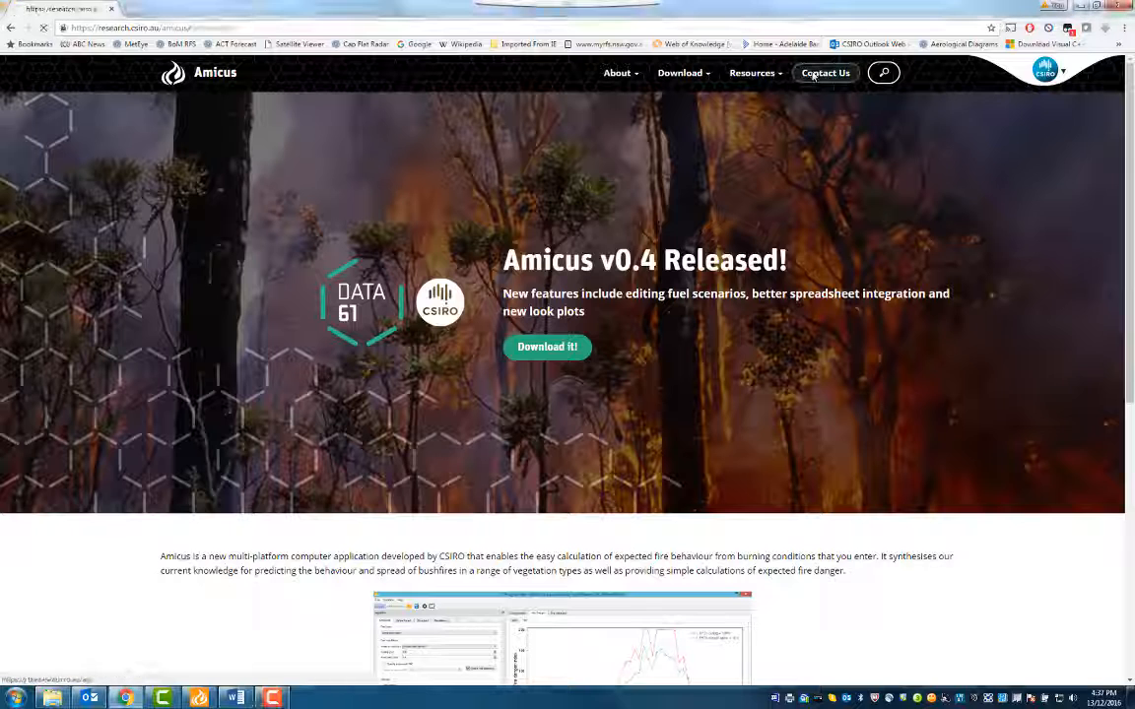
pyautogui.click(825, 71)
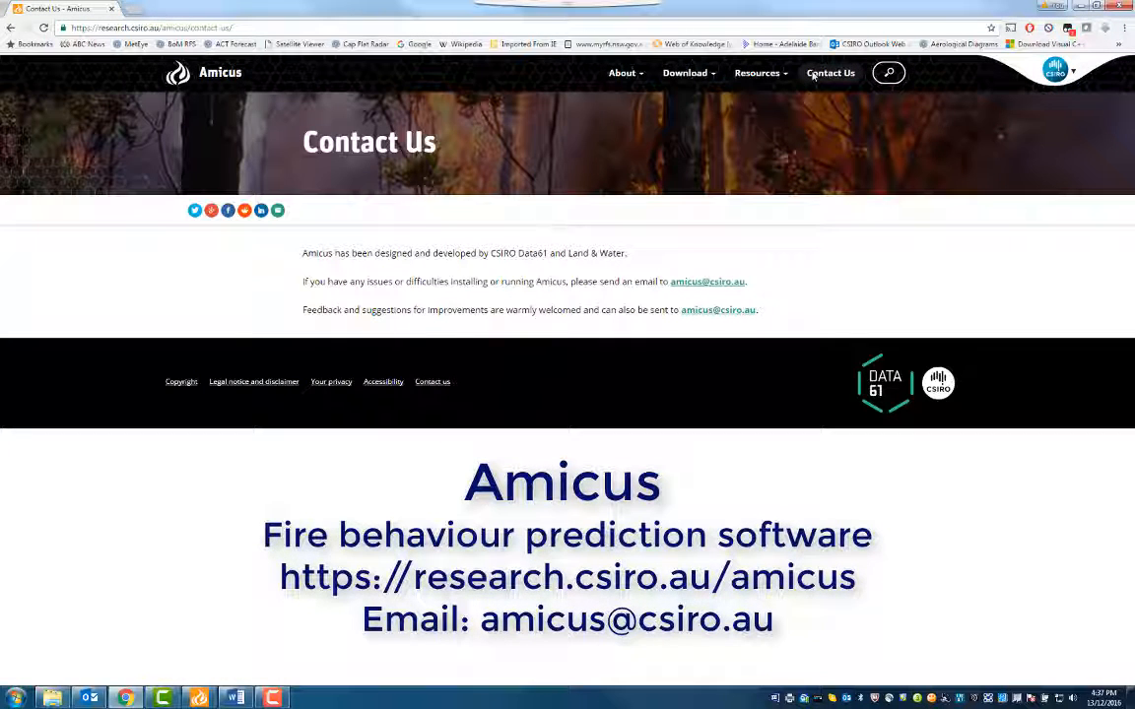
pyautogui.moveTo(737, 283)
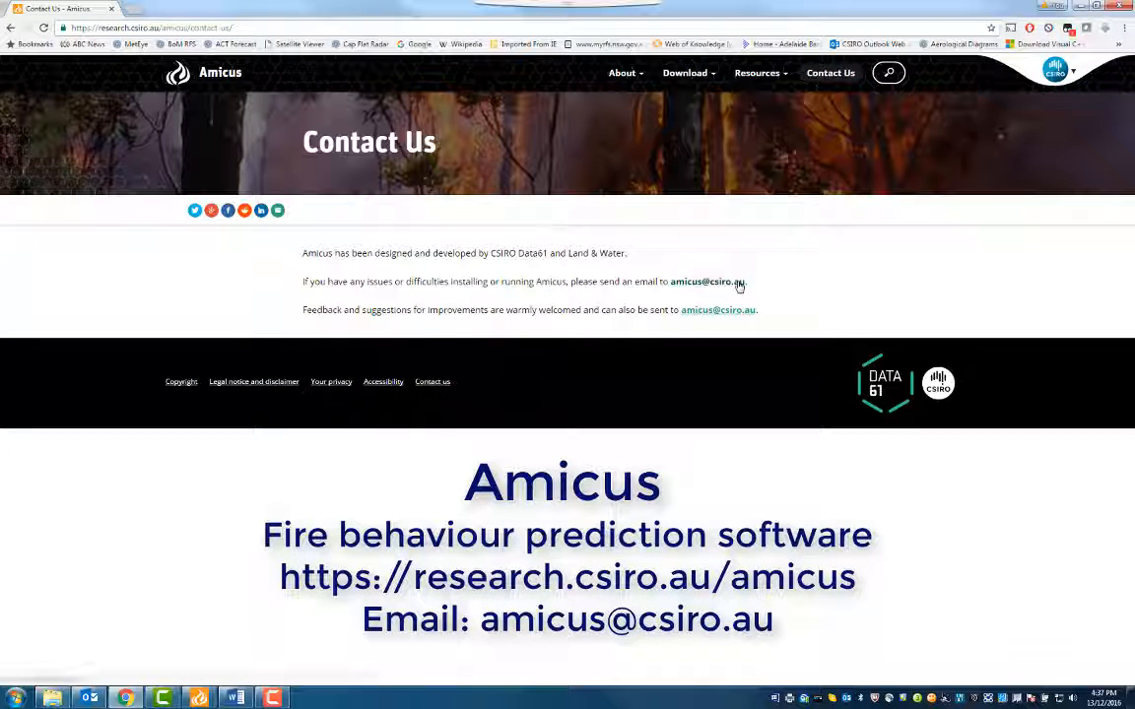